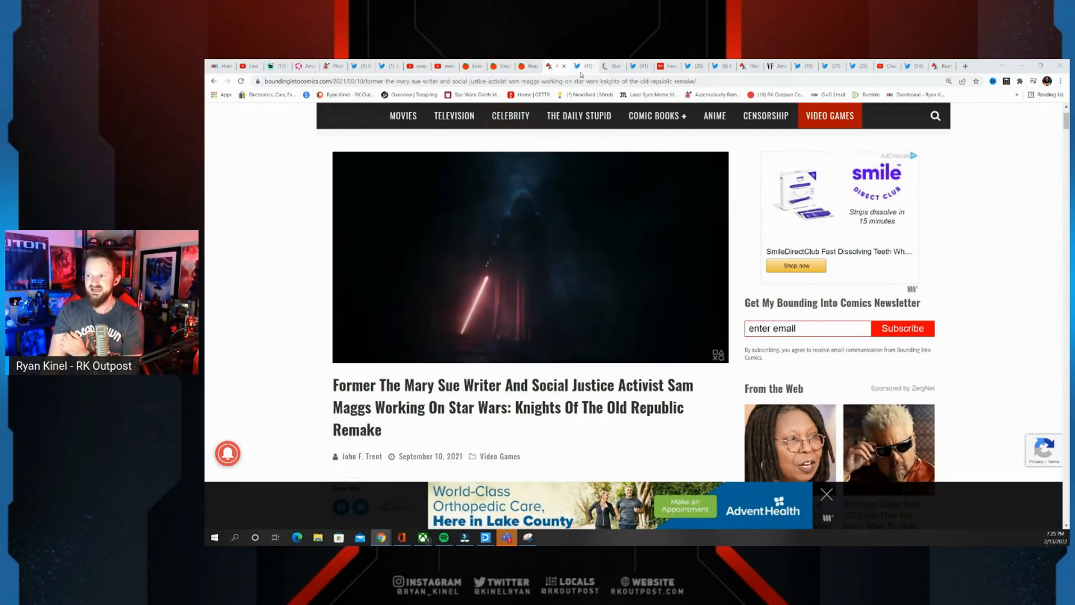
Switch to the Dataracer117 tweet about Bioware hiring Sam Maggs
left_click(583, 66)
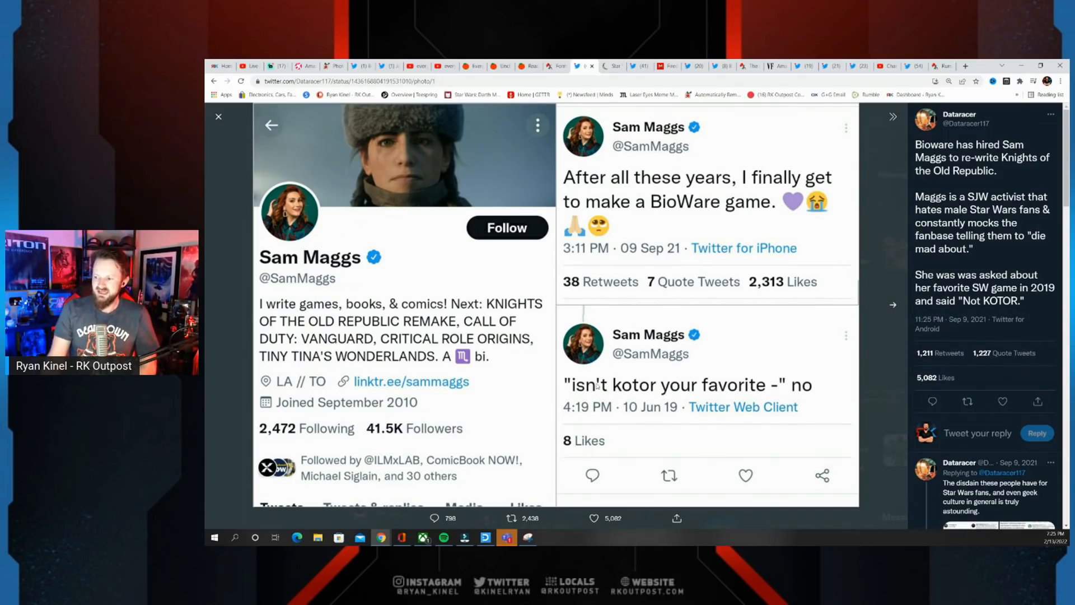
View the tweet's second screenshot, then go to Sam Maggs' KOTOR page
left_click(892, 305)
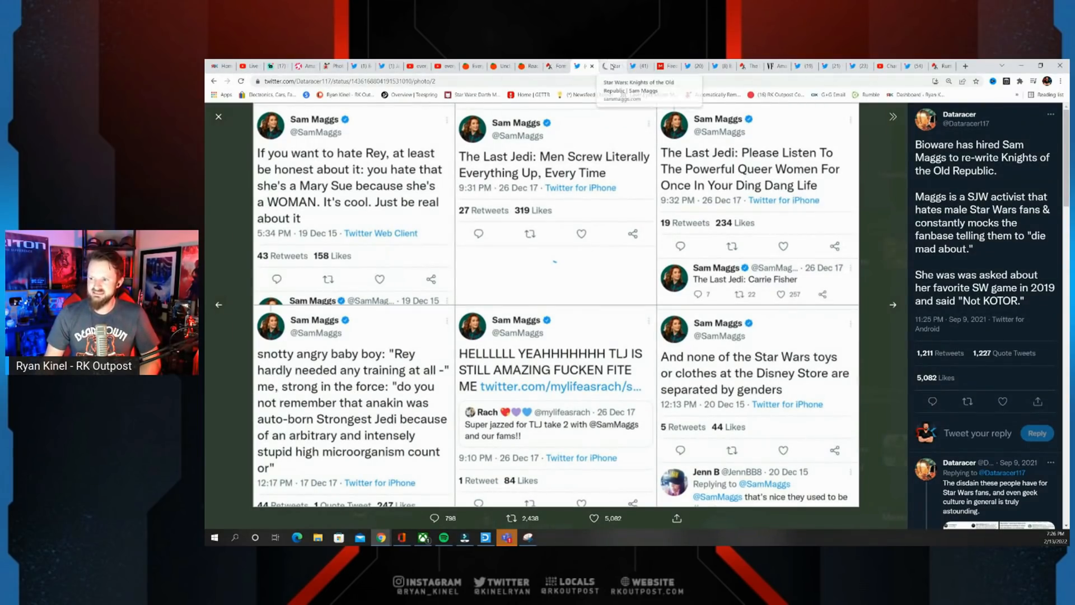
left_click(610, 66)
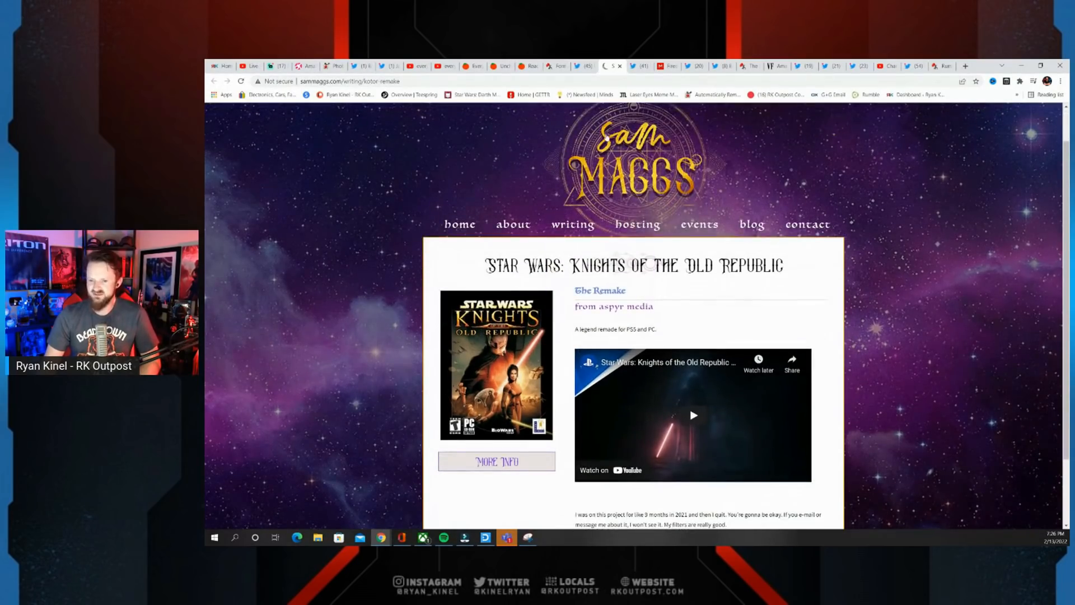
Read her note about leaving the KOTOR remake, then switch to her Twitter profile
scroll("down", 3)
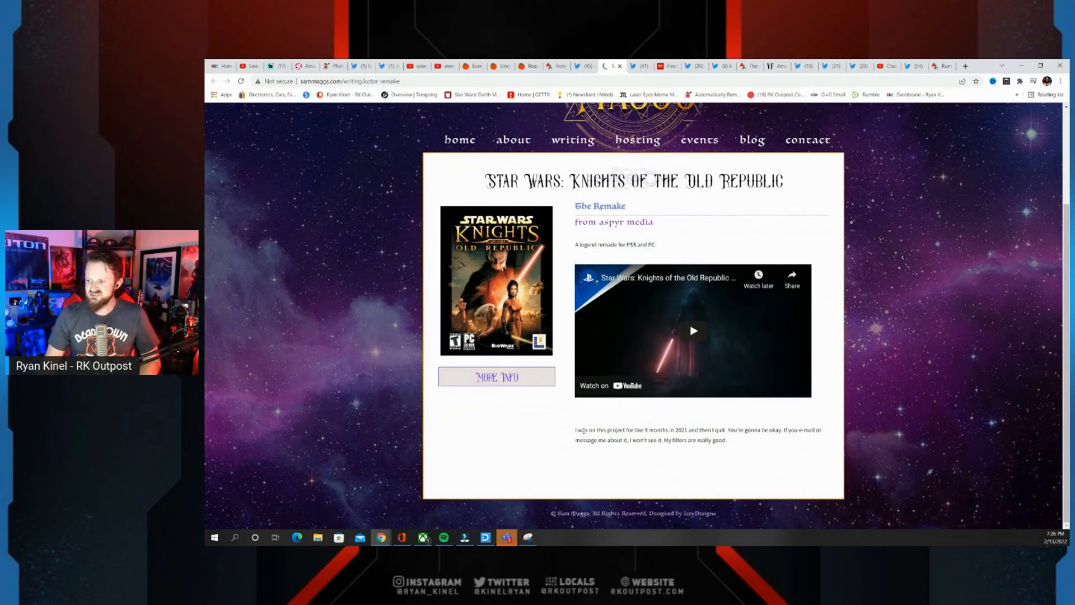
double_click(654, 430)
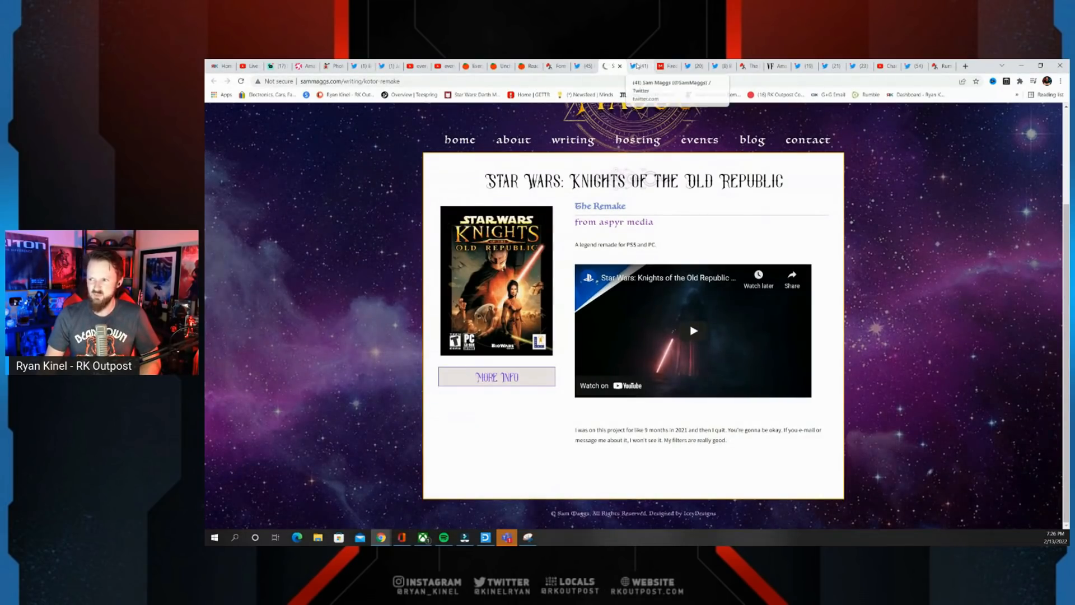
left_click(634, 67)
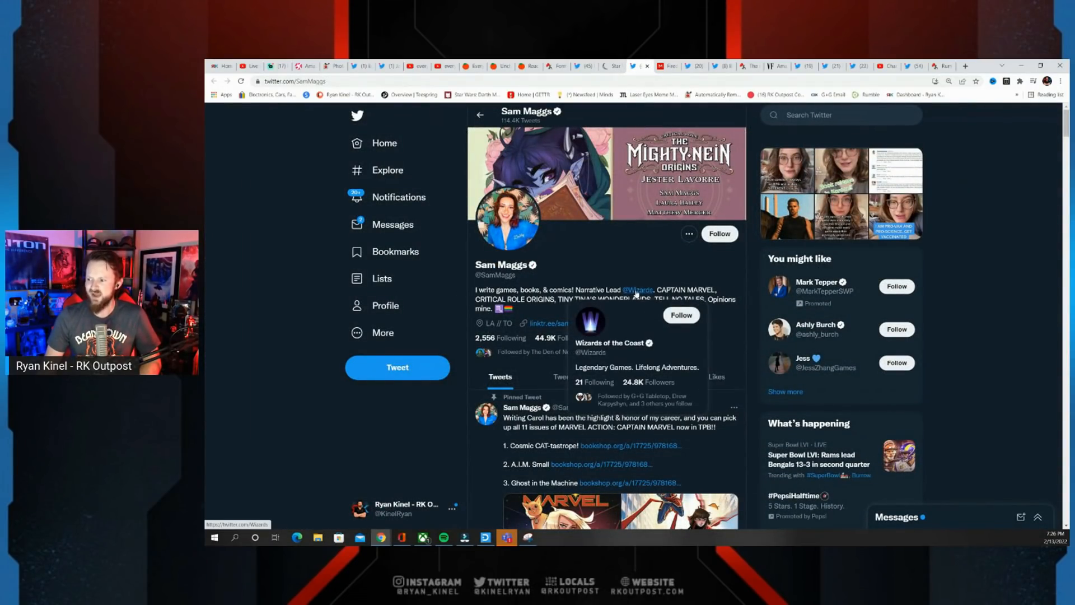
mouse_move(725, 316)
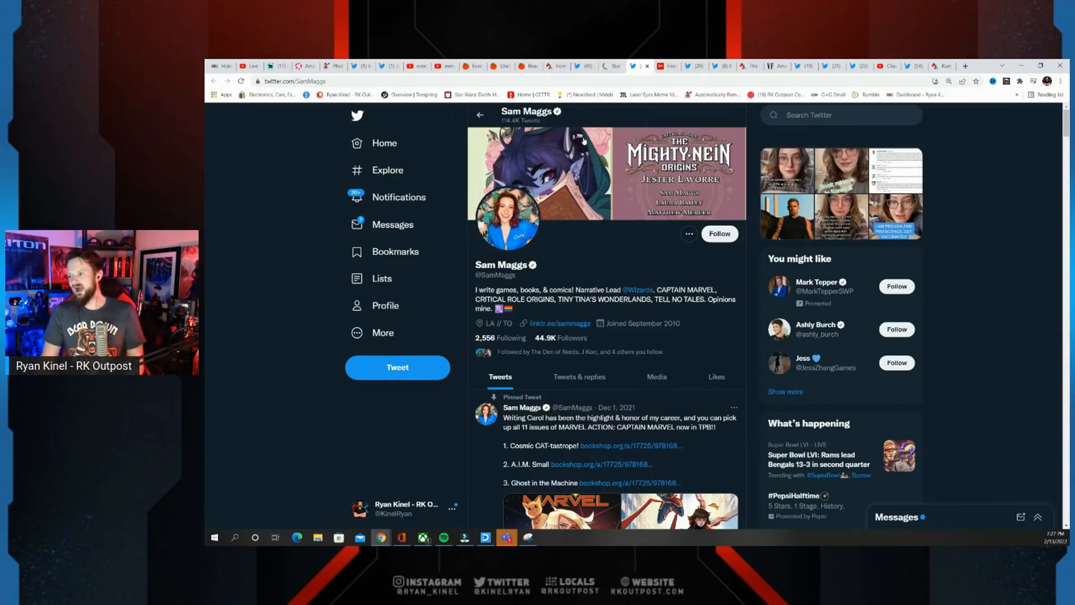
mouse_move(607, 66)
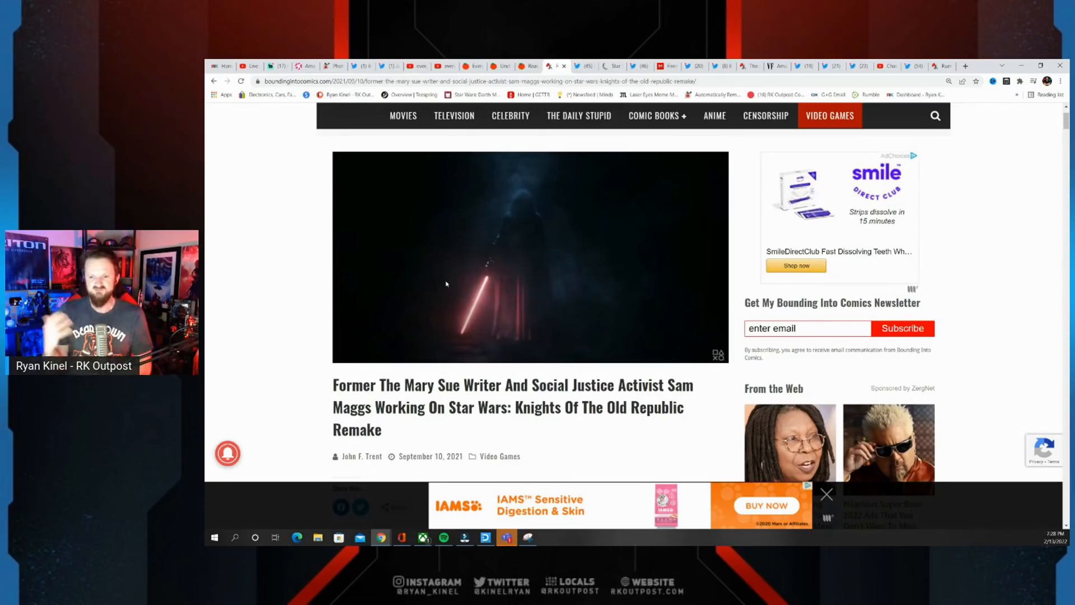
mouse_move(557, 254)
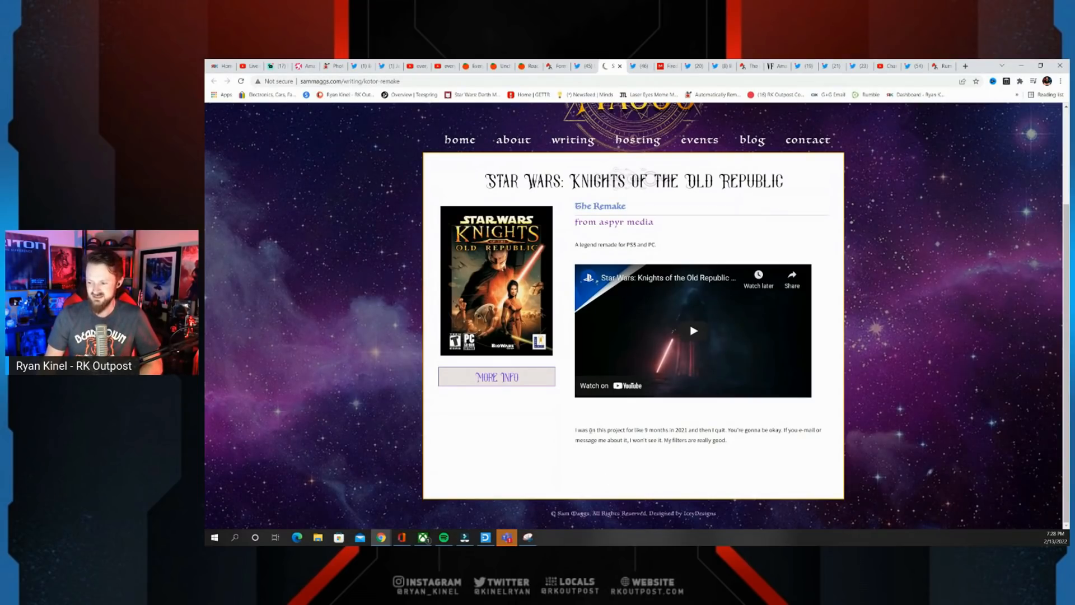
Highlight the quitting paragraph, then open and scroll the Call of Duty: Vanguard page
left_click_drag(576, 430, 728, 439)
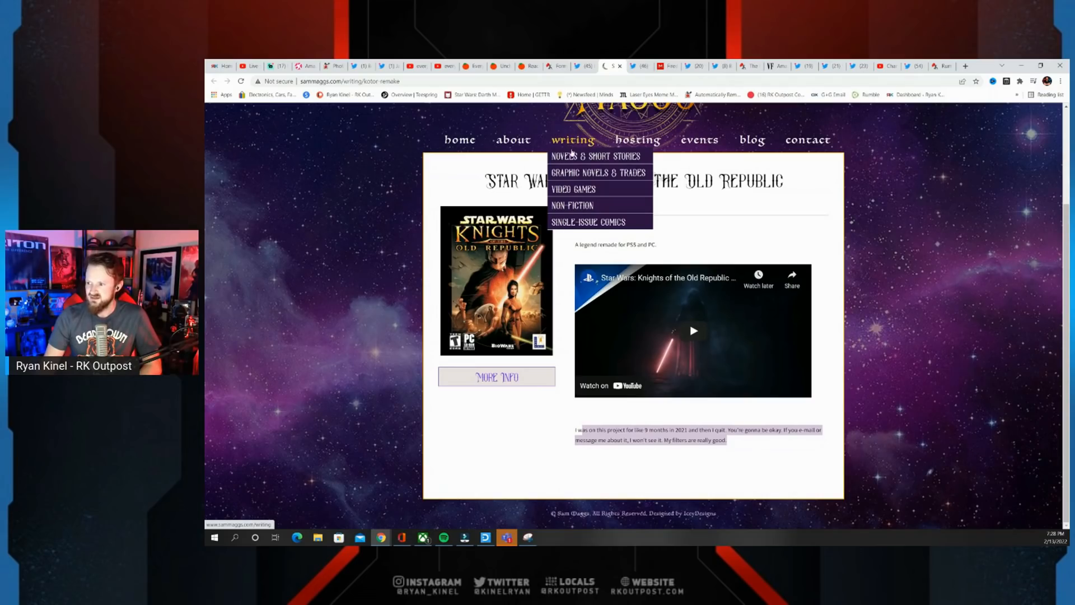
left_click(574, 189)
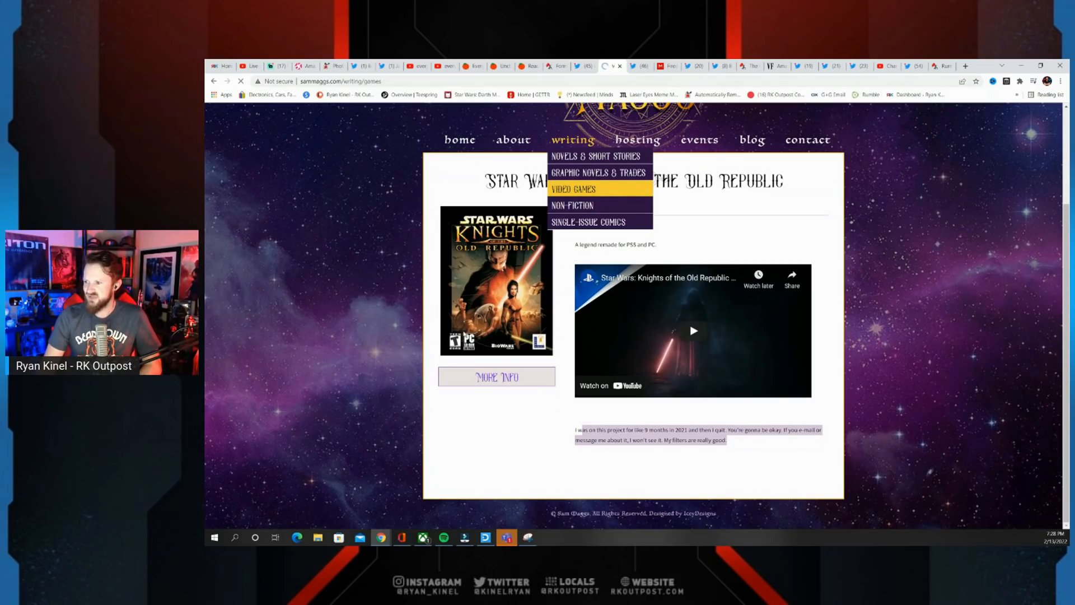
left_click(574, 189)
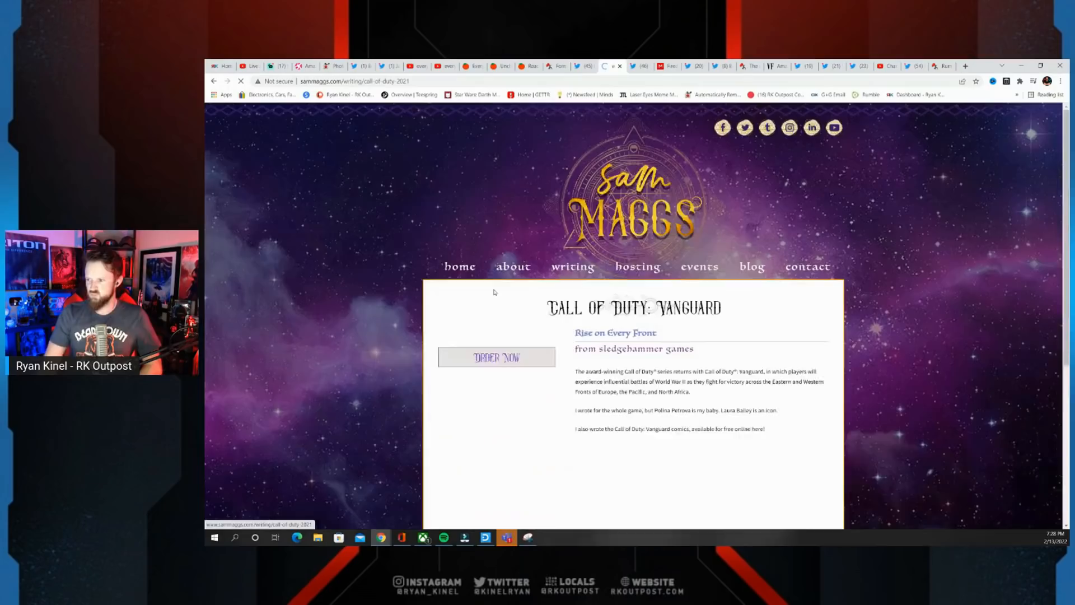
scroll("down", 3)
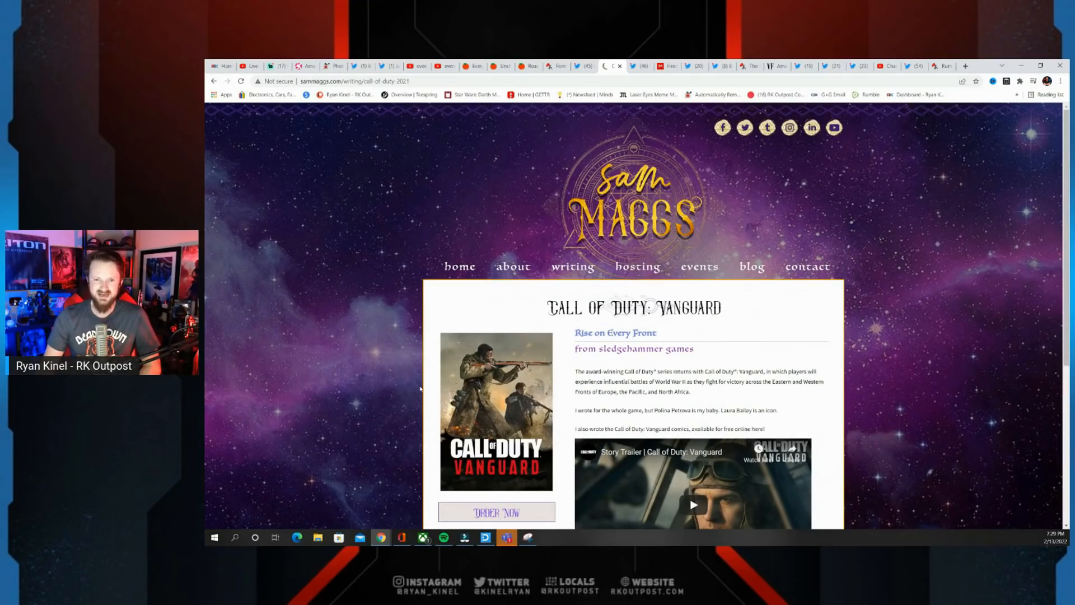
scroll("down", 3)
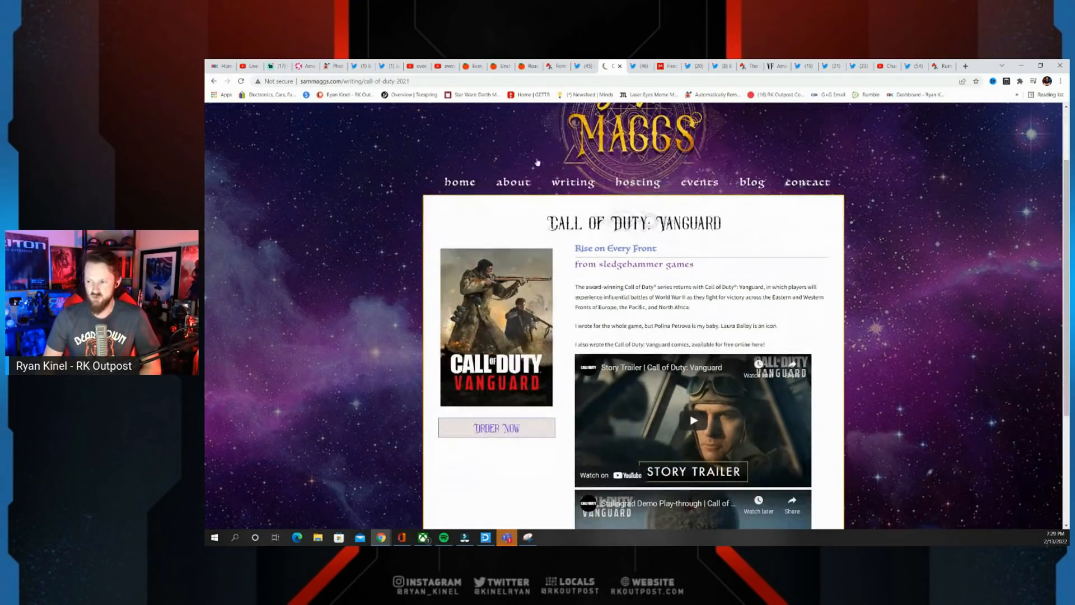